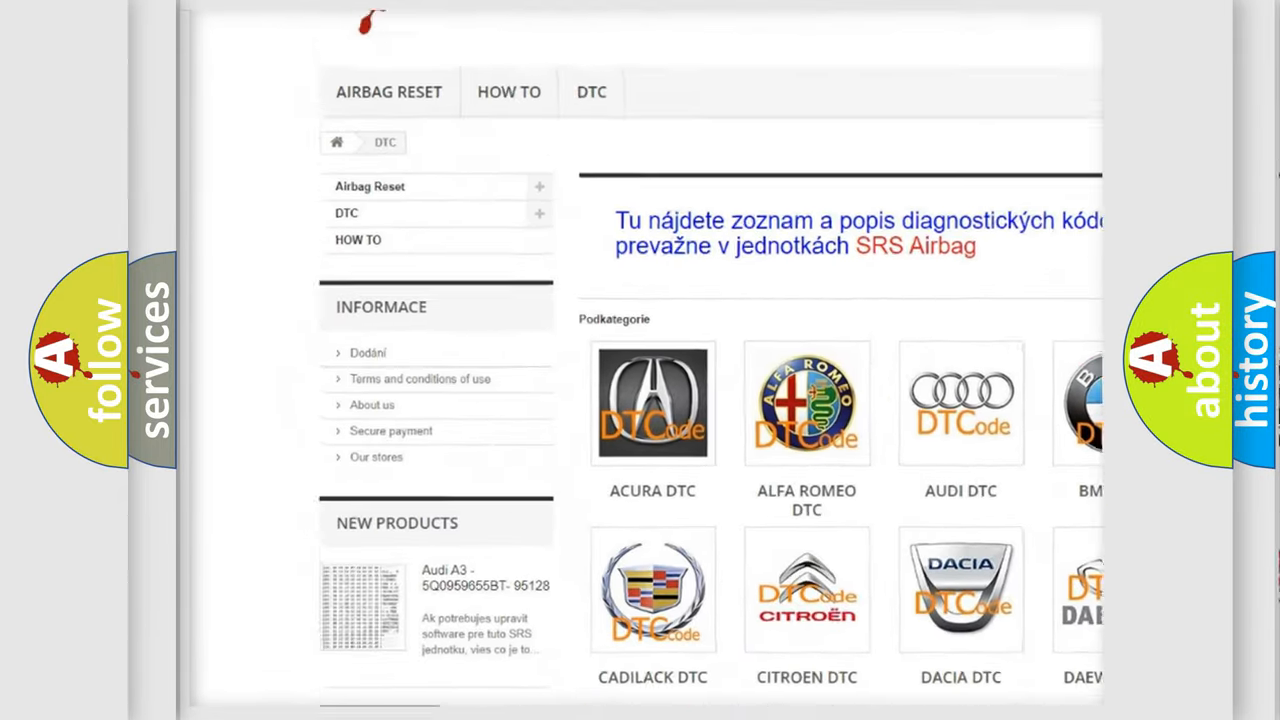
pyautogui.scroll(-3)
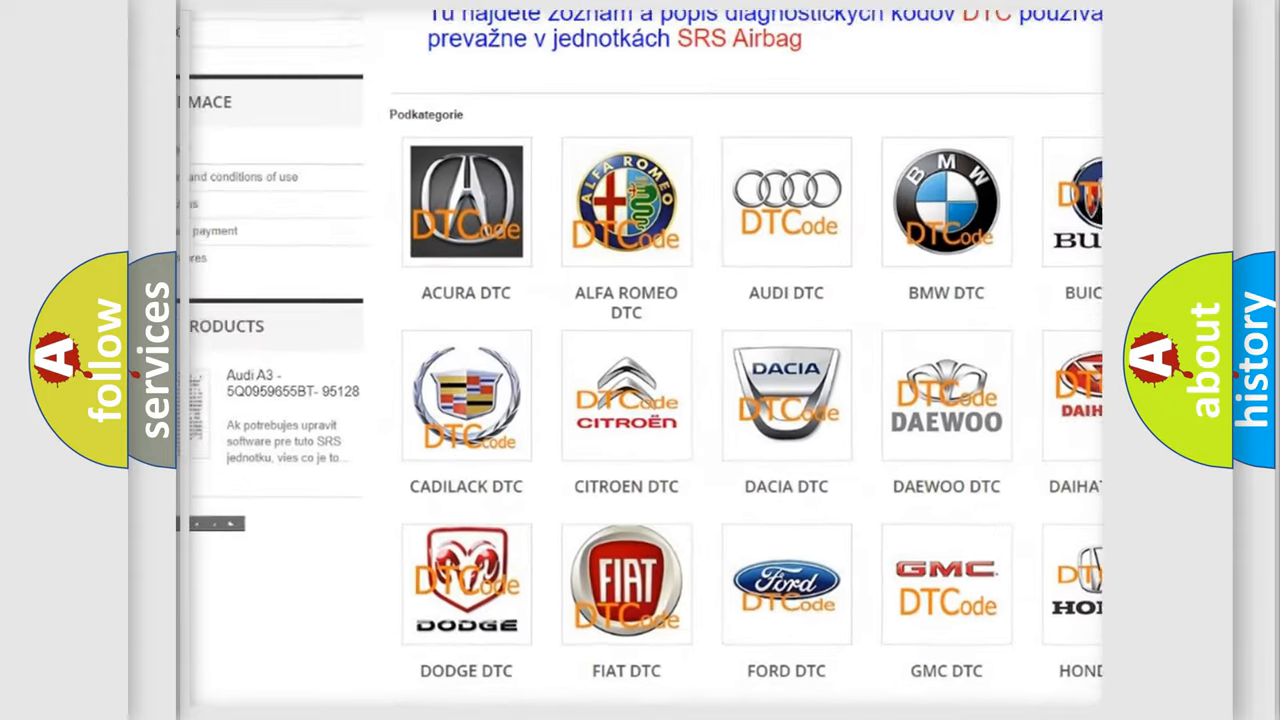
pyautogui.scroll(3)
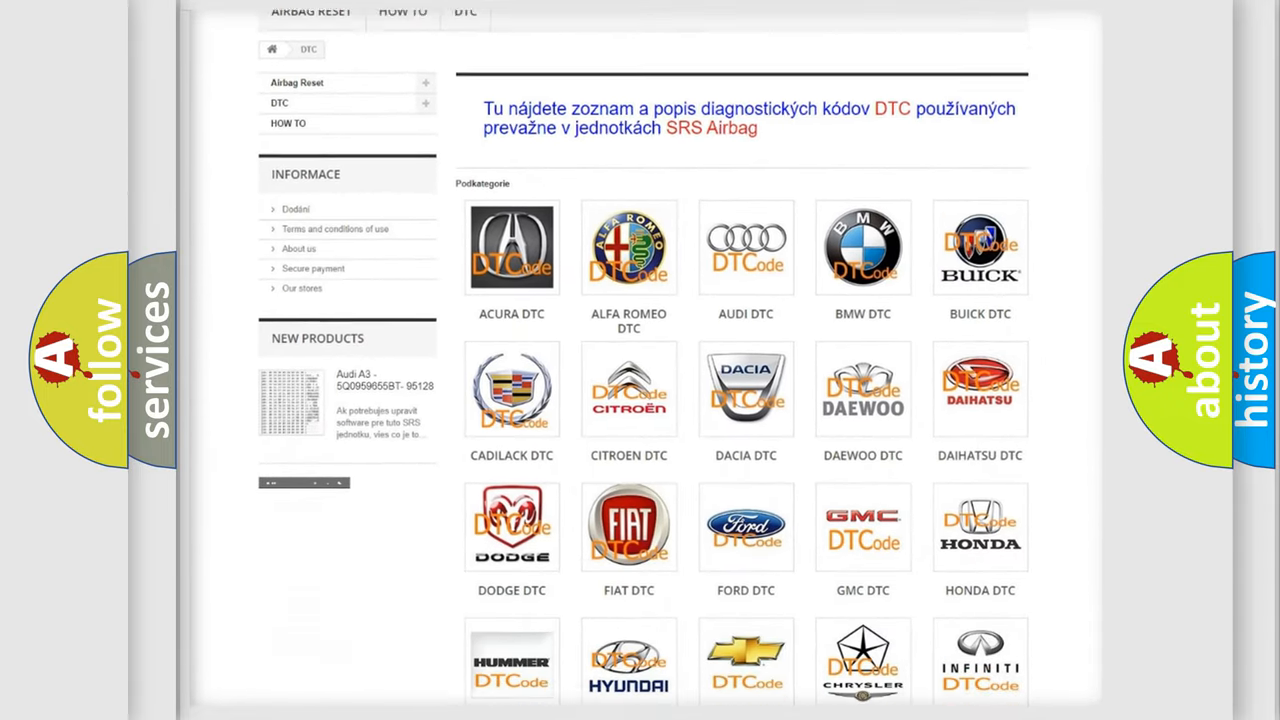
pyautogui.scroll(-3)
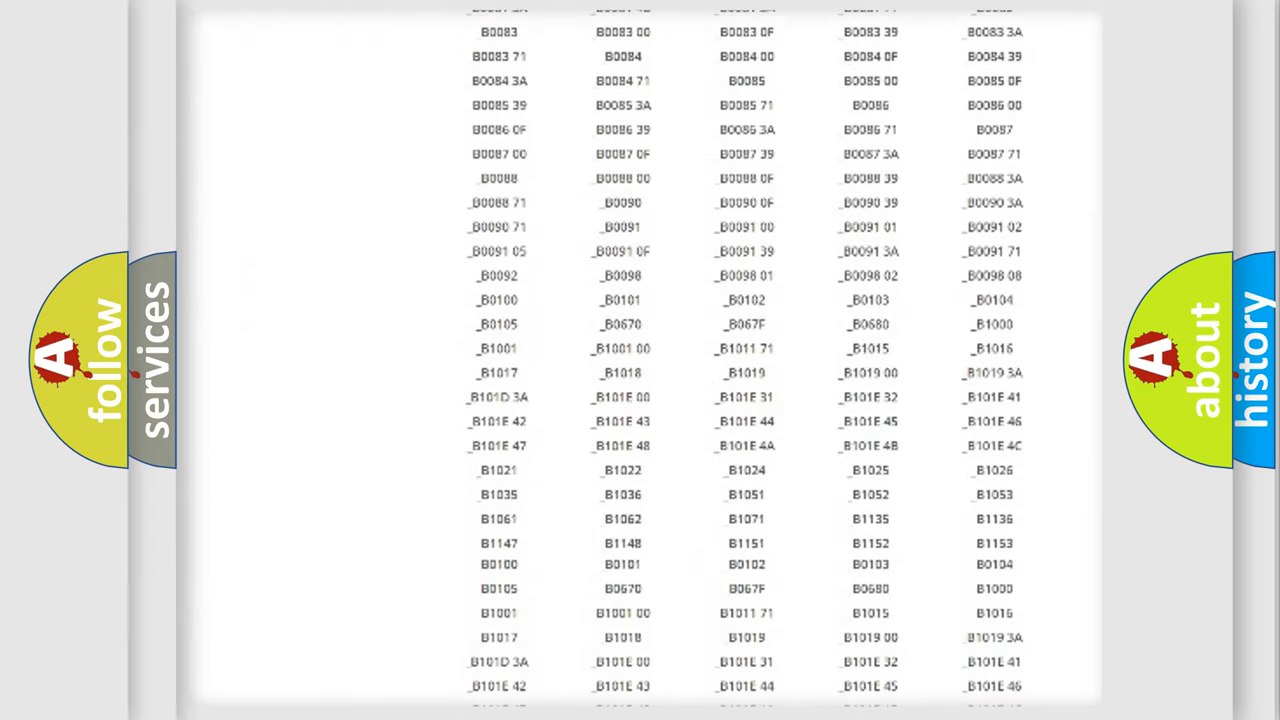
pyautogui.scroll(3)
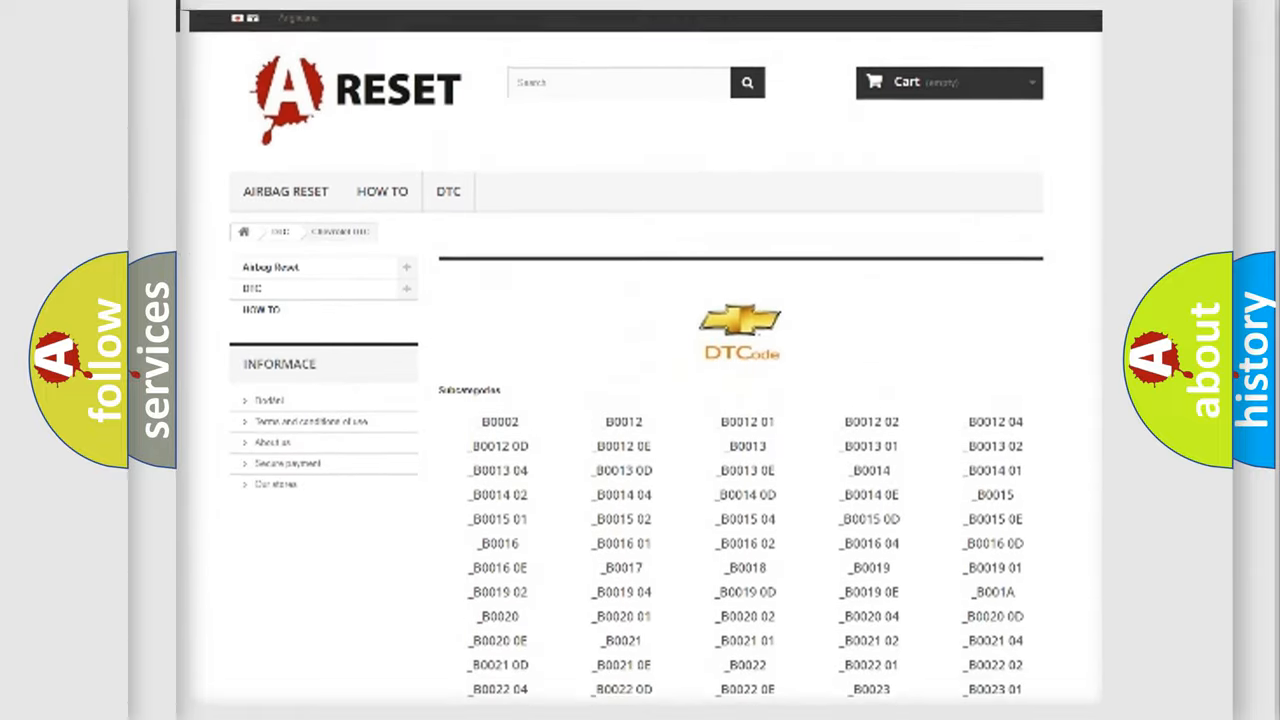